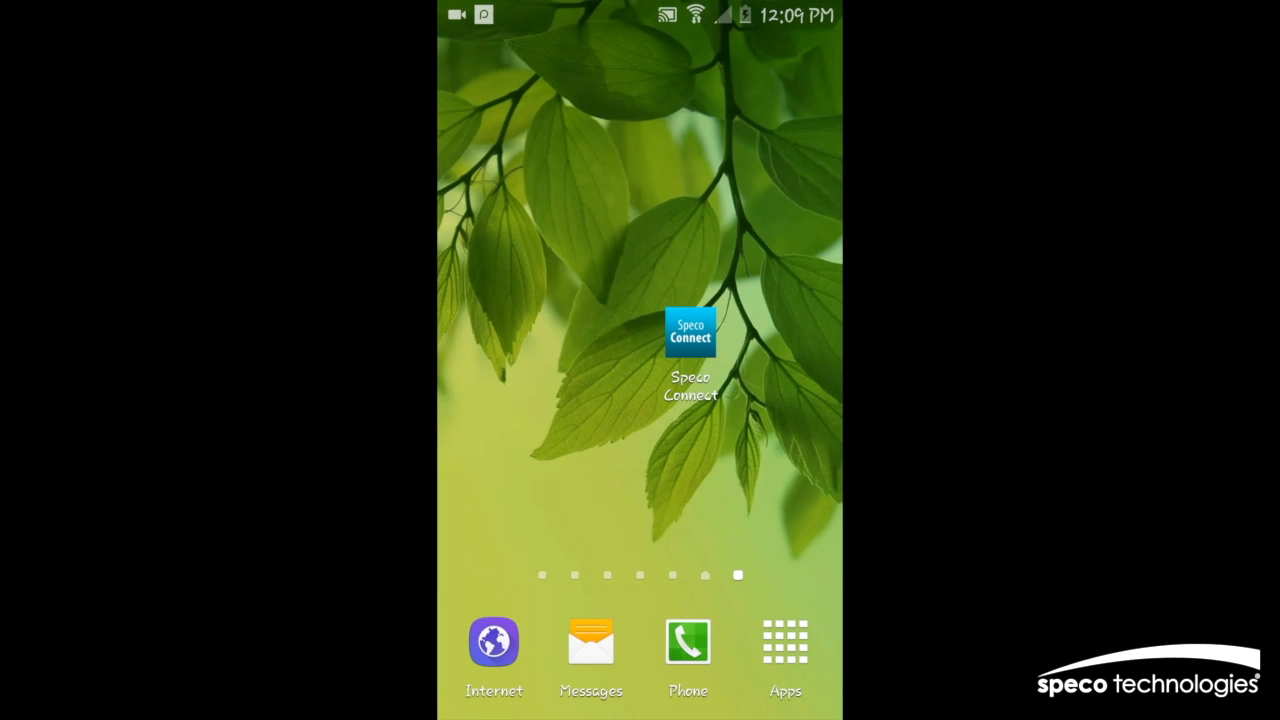
Launch the Speco Connect app from the Android home screen.
{"action": "left_click", "coordinate": [689, 331]}
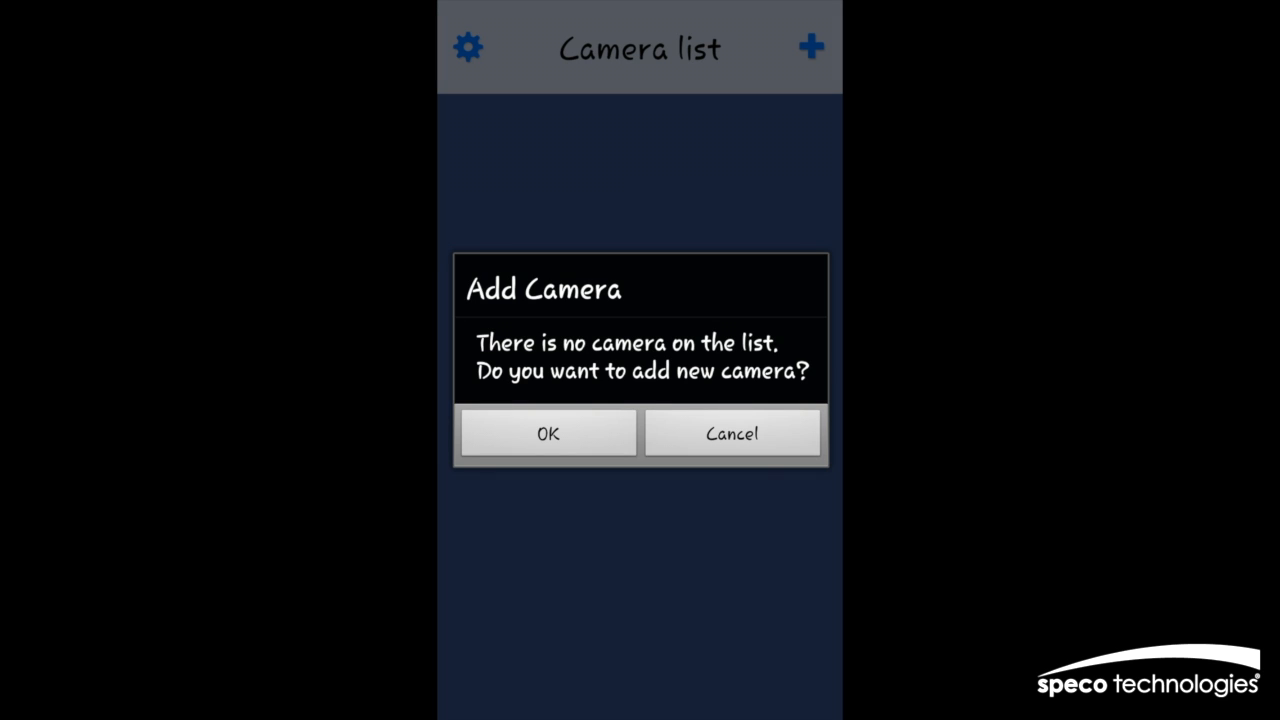
Accept adding a camera and advance past the power and Wi-Fi indicator steps.
{"action": "left_click", "coordinate": [547, 433]}
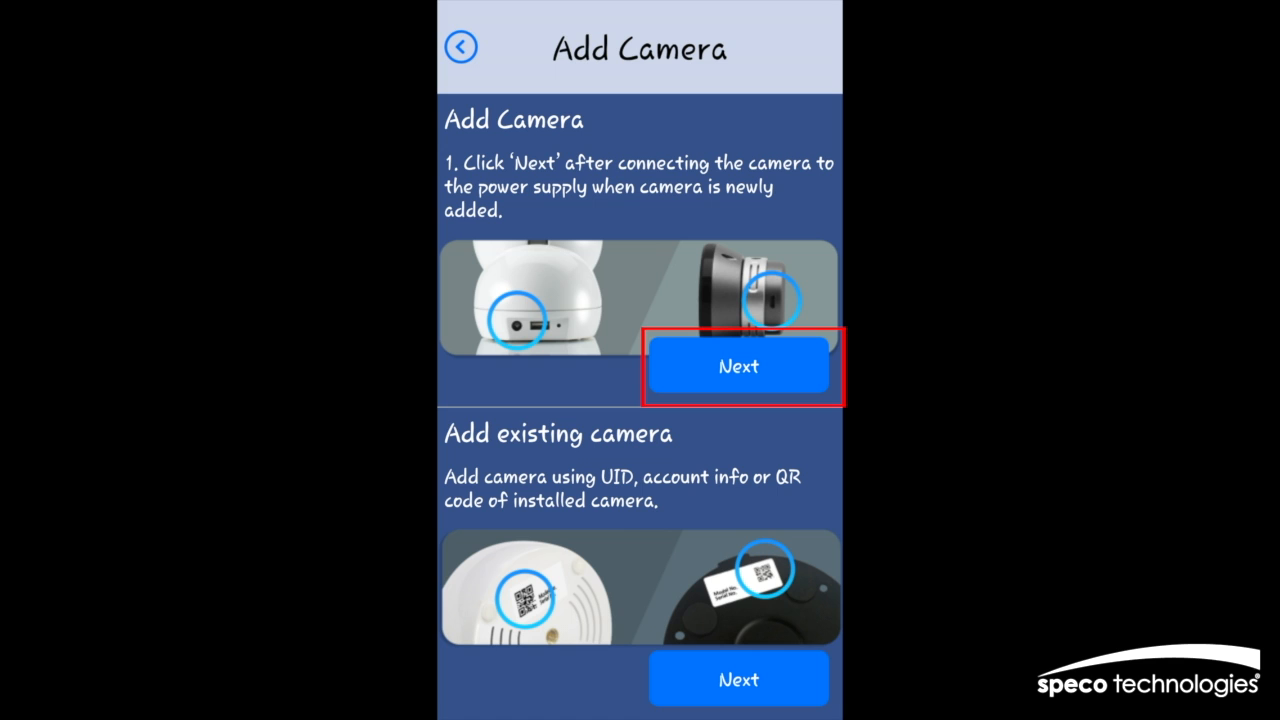
{"action": "left_click", "coordinate": [738, 366]}
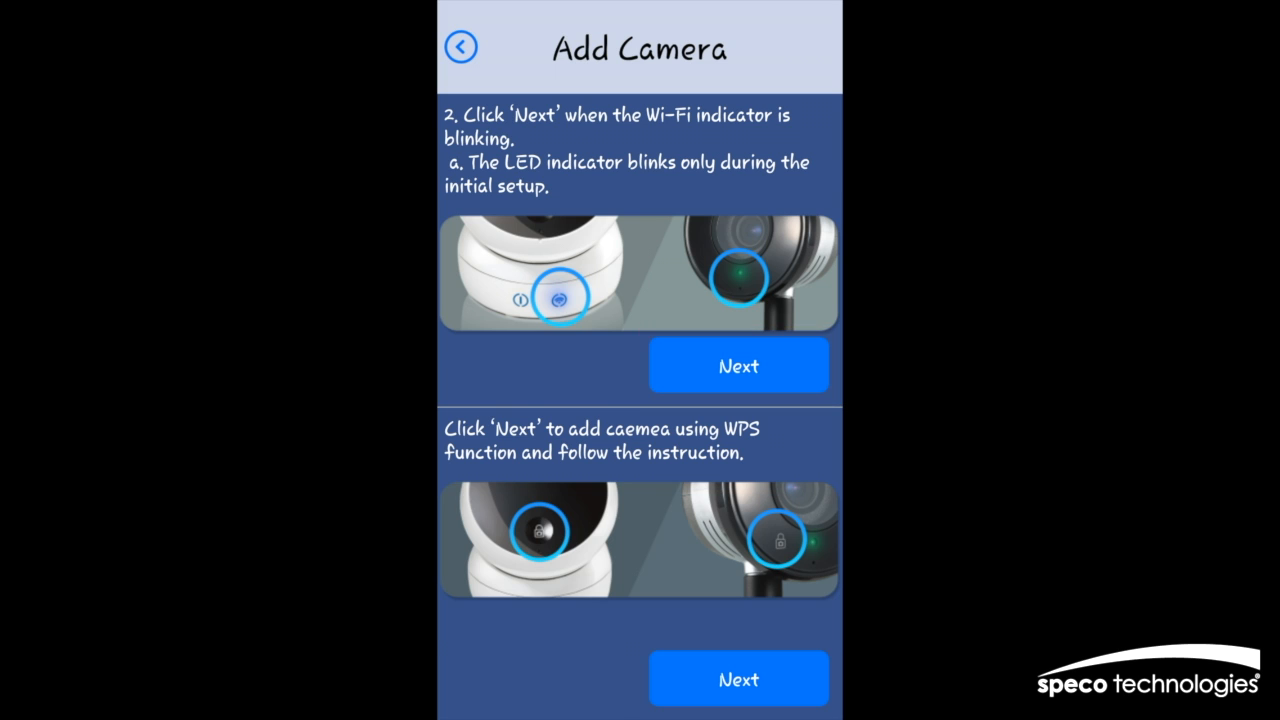
{"action": "left_click", "coordinate": [738, 365]}
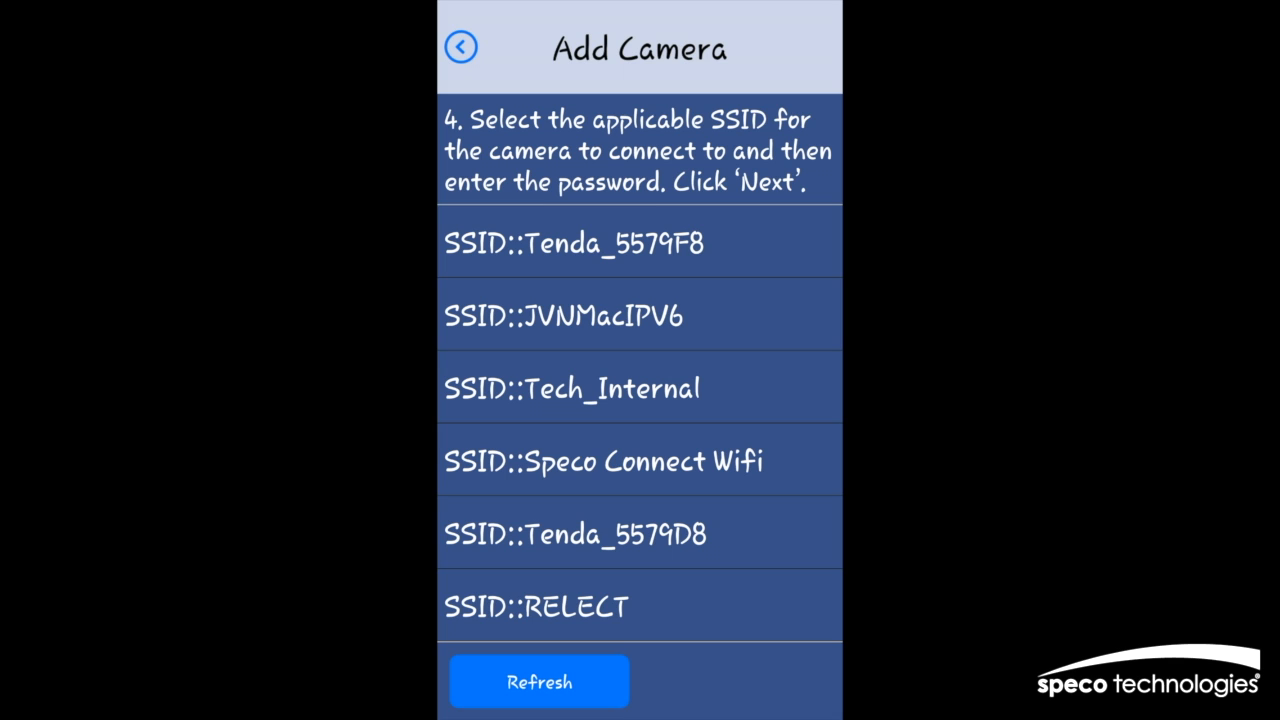
Join the camera to the Tech_Internal network and confirm its password.
{"action": "left_click", "coordinate": [572, 387]}
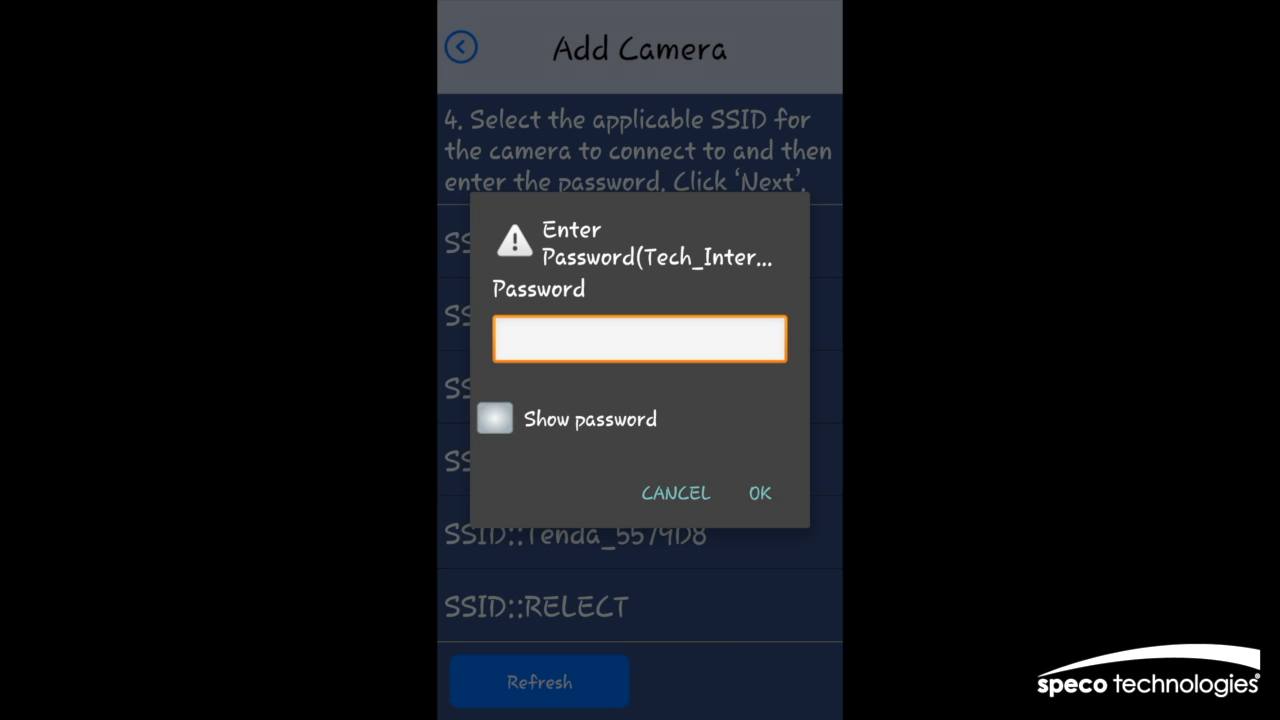
{"action": "left_click", "coordinate": [639, 338]}
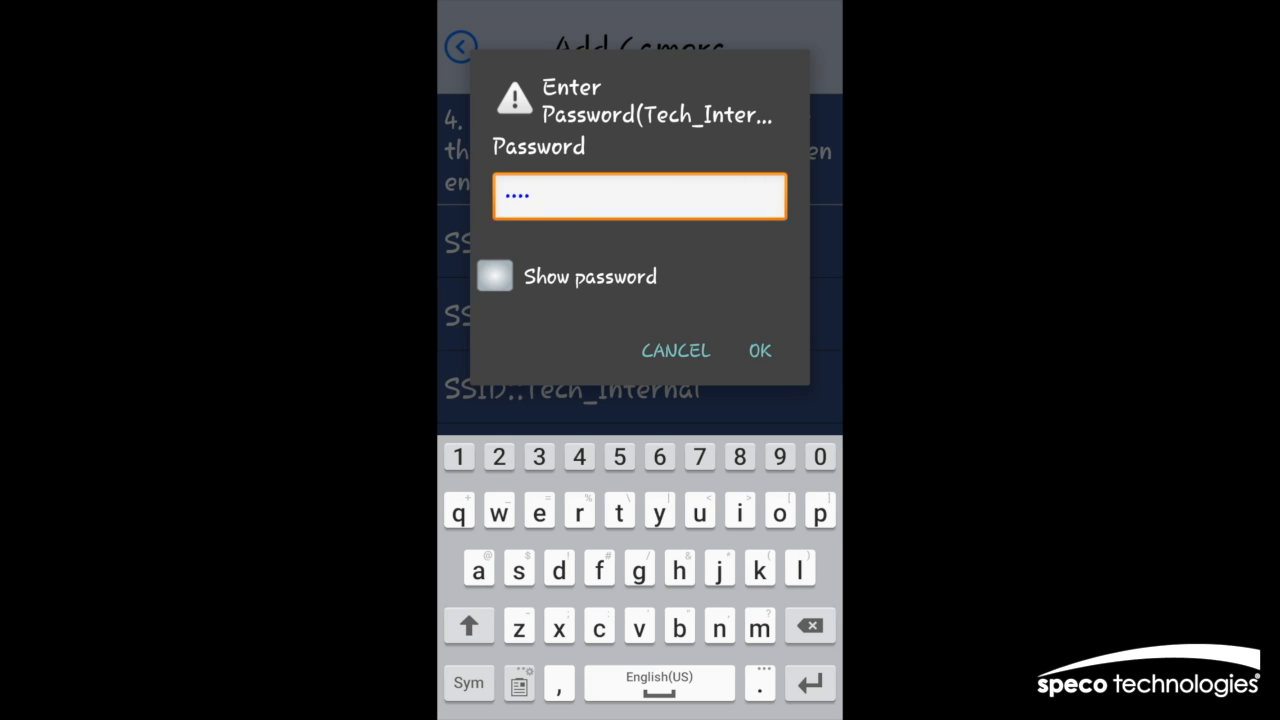
{"action": "left_click", "coordinate": [759, 350]}
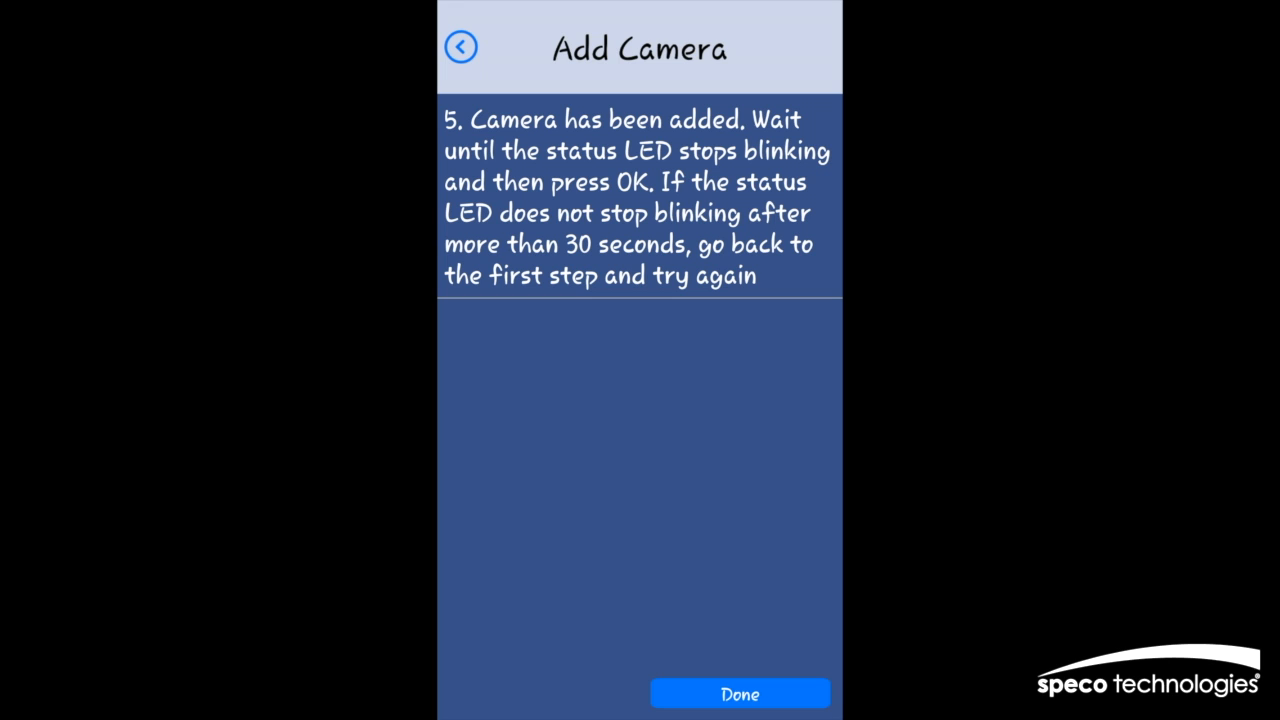
Finish the wizard so the camera shows as Online_P2P in the camera list.
{"action": "left_click", "coordinate": [741, 692]}
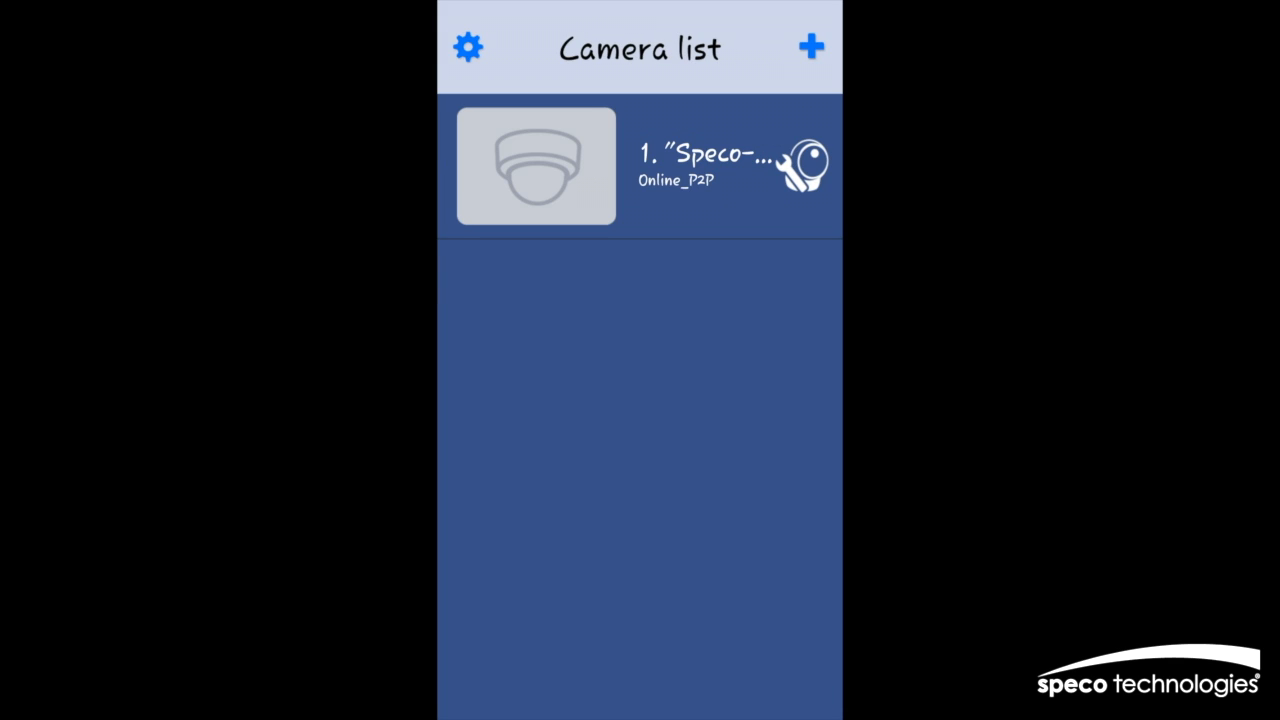